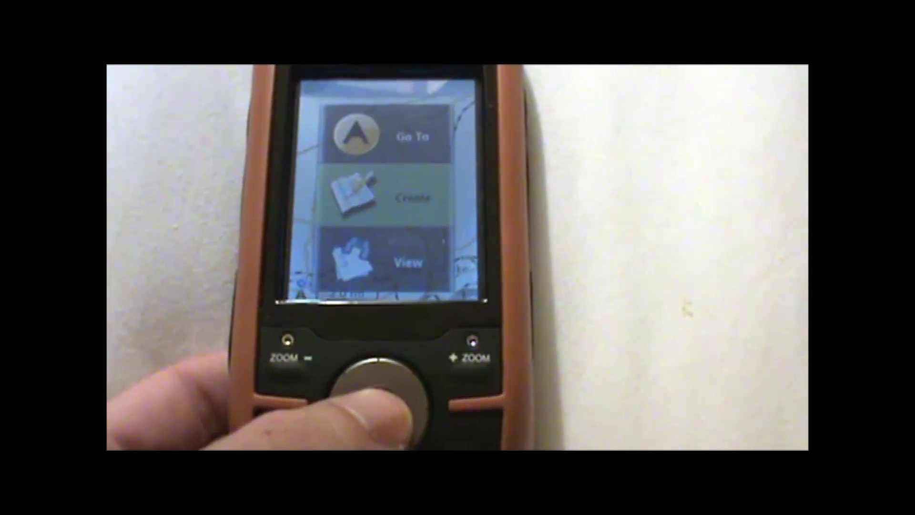
Enter the Create submenu listing Waypoint, Place, Trail, Geocache, Route and Trips
click(385, 197)
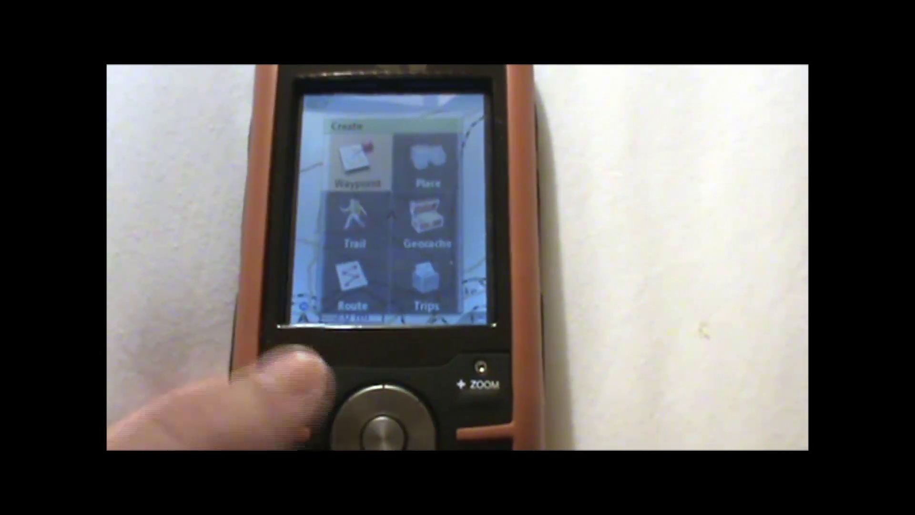